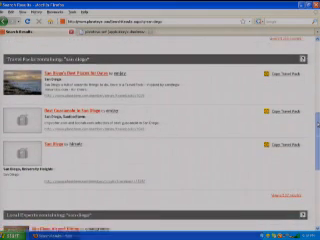
pyautogui.scroll(-3)
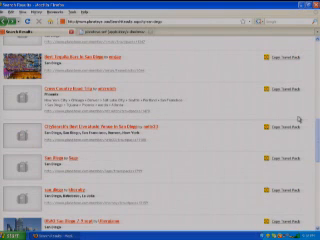
pyautogui.scroll(-3)
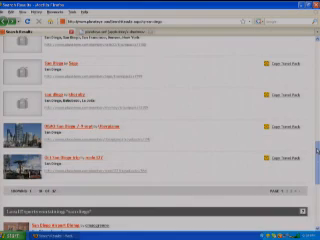
pyautogui.scroll(-3)
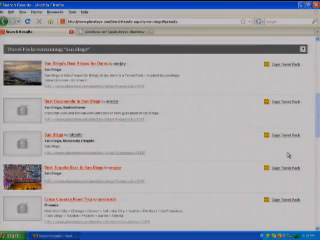
pyautogui.scroll(-3)
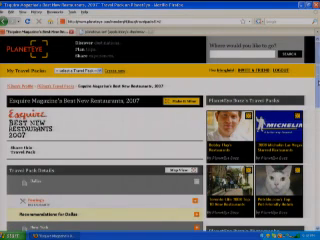
pyautogui.scroll(-3)
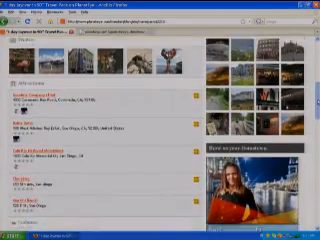
pyautogui.scroll(-3)
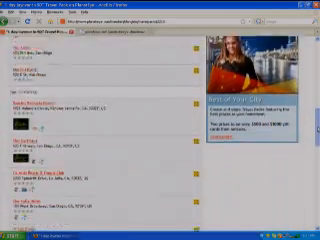
pyautogui.scroll(-3)
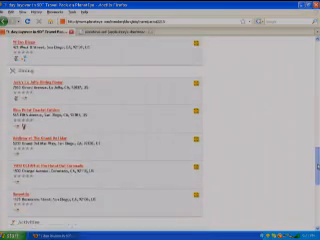
pyautogui.scroll(-3)
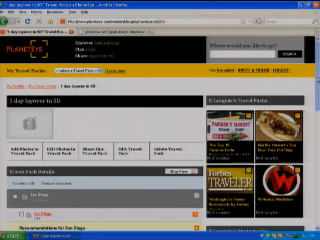
pyautogui.scroll(-3)
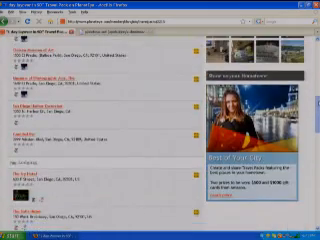
pyautogui.scroll(-3)
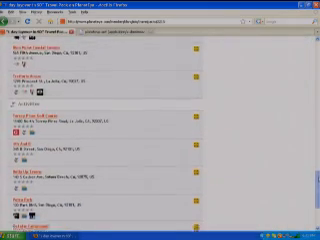